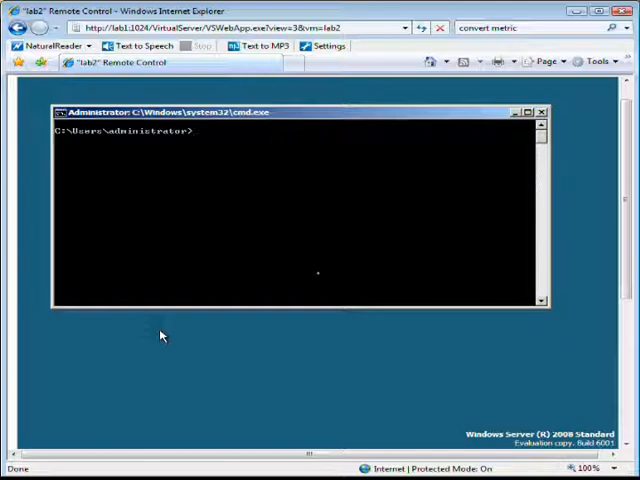
type("h")
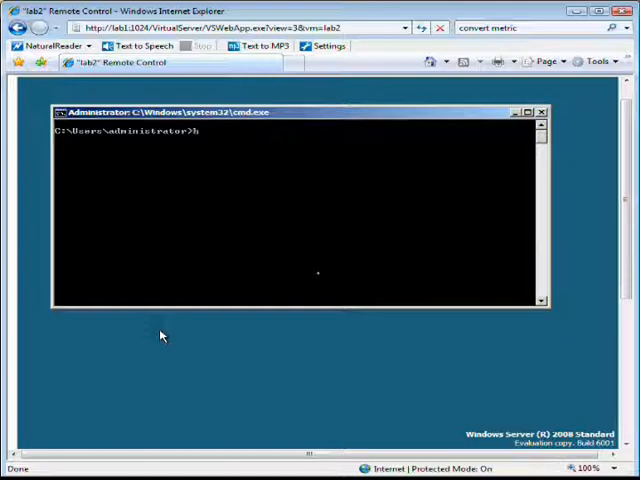
type("ostname")
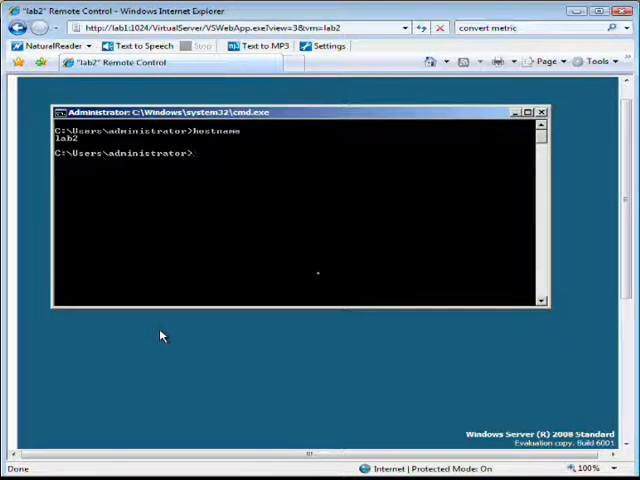
type("netdom re")
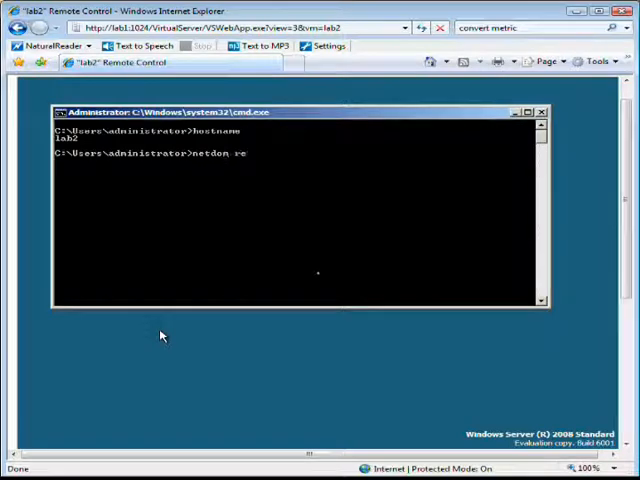
type("name")
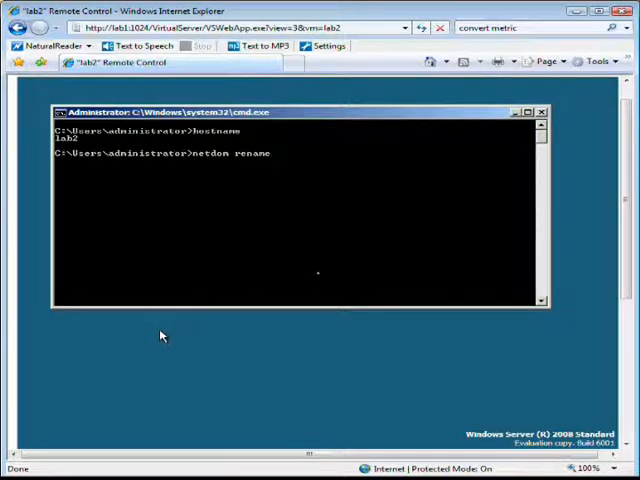
type("computer")
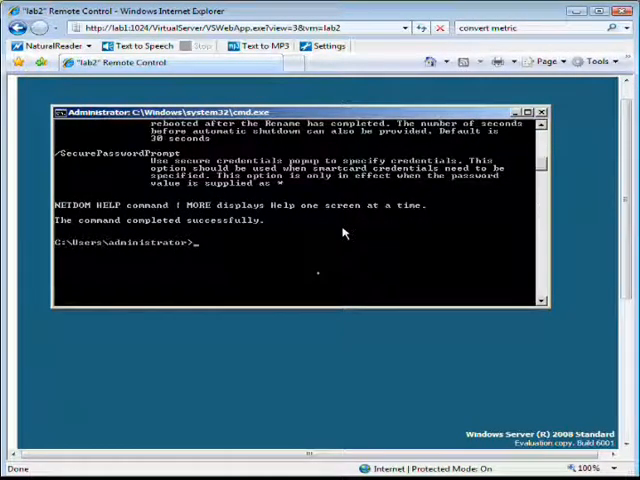
type("netsh")
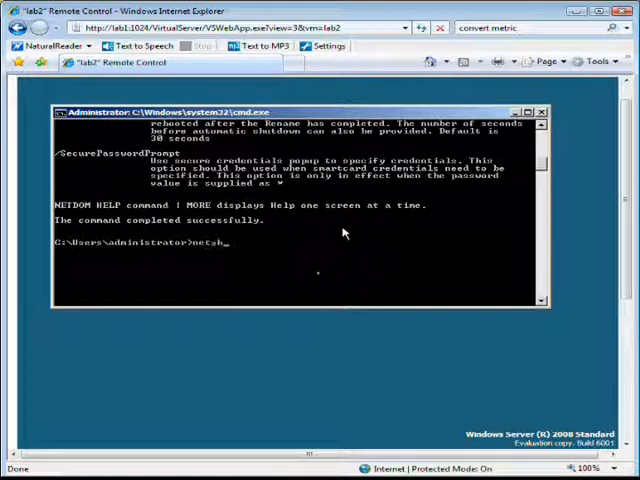